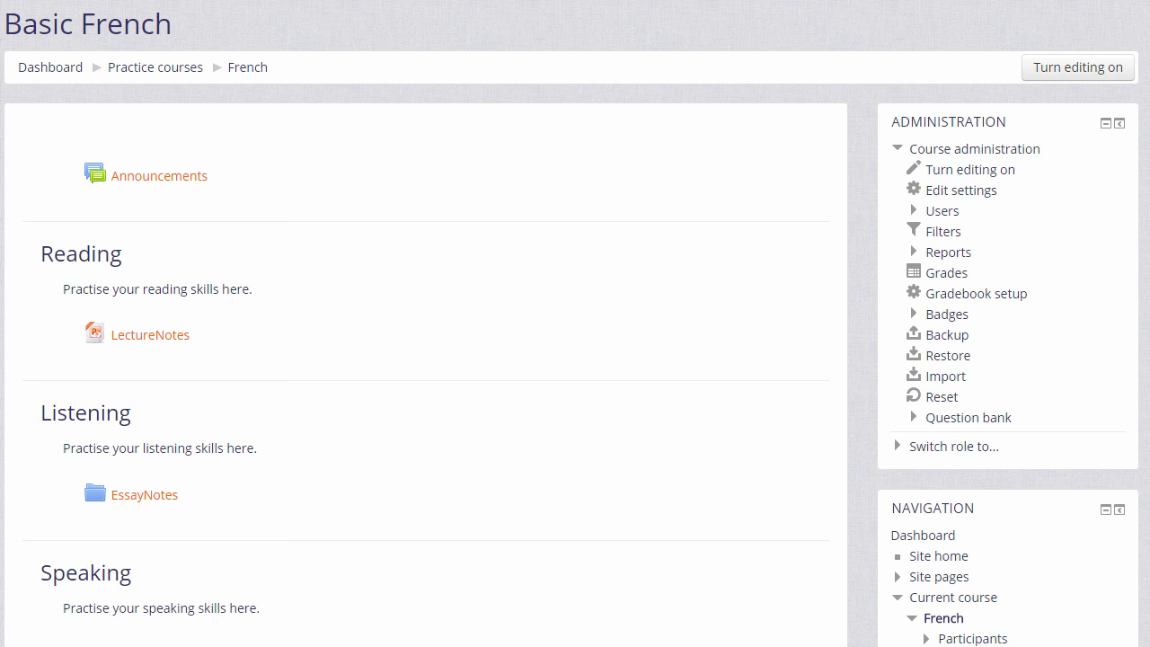
{"action": "mouse_move", "coordinate": [1077, 66]}
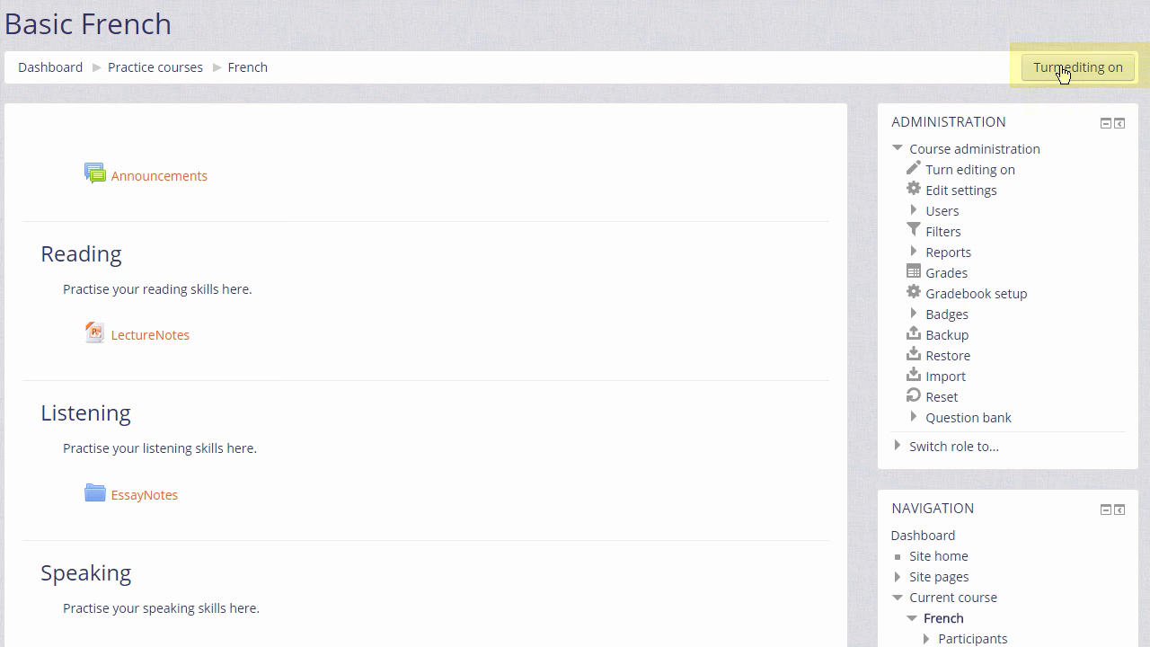
{"action": "mouse_move", "coordinate": [970, 169]}
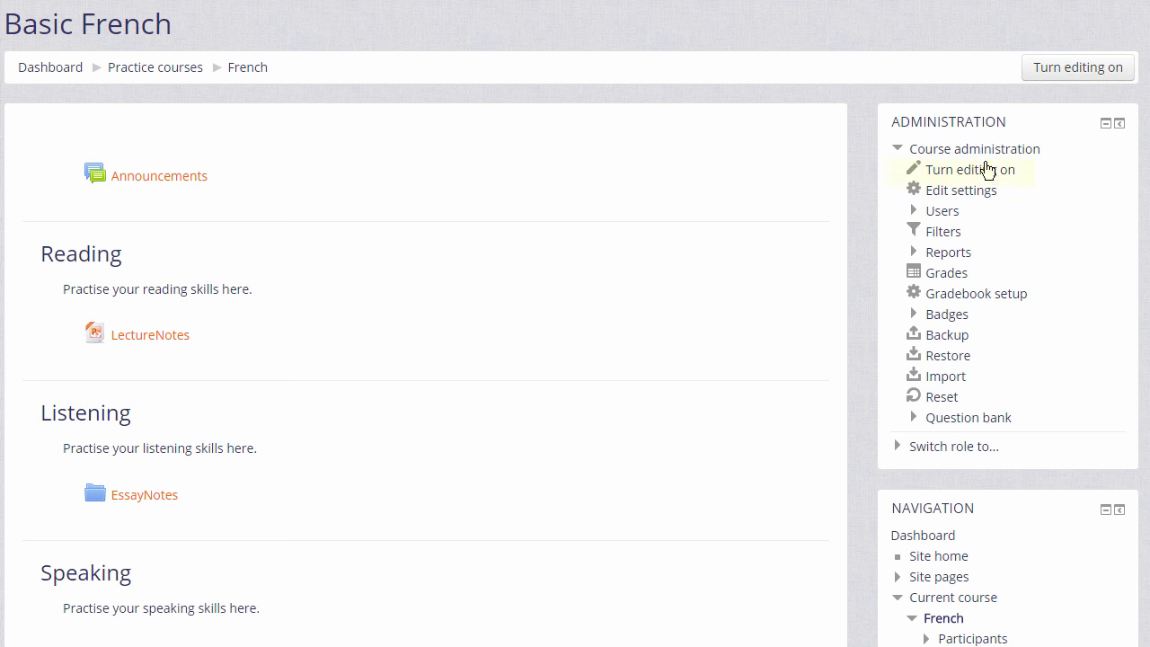
Turn editing on for the Basic French course from Course administration.
{"action": "left_click", "coordinate": [970, 169]}
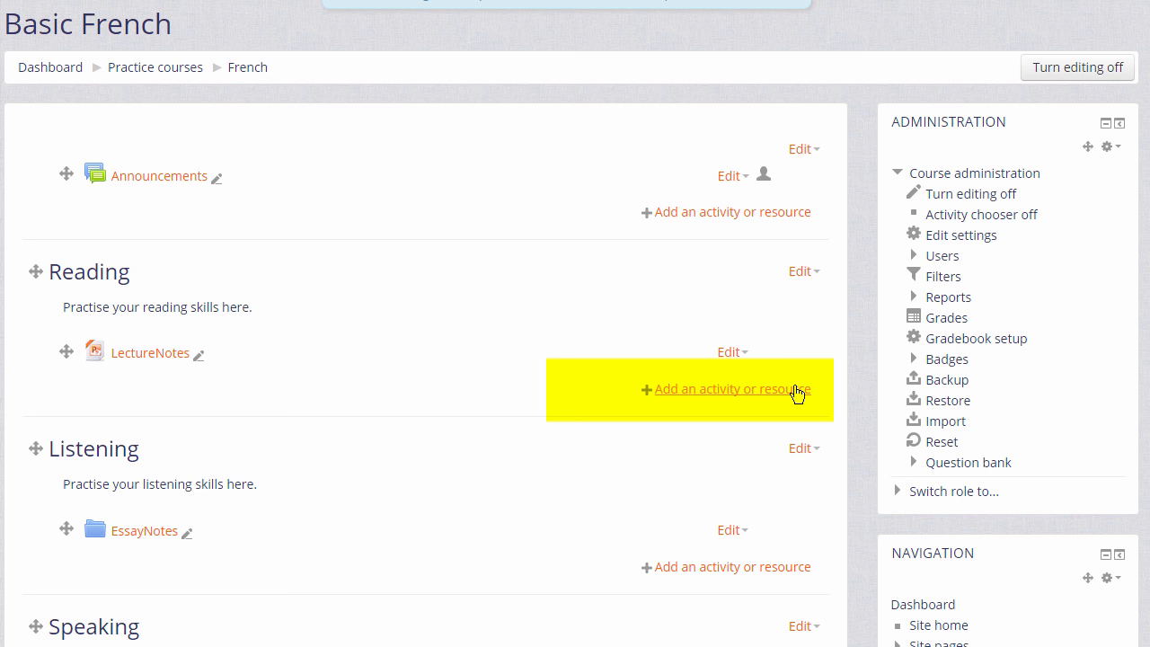
Open the activity chooser under Reading and select File as the resource type.
{"action": "left_click", "coordinate": [725, 388]}
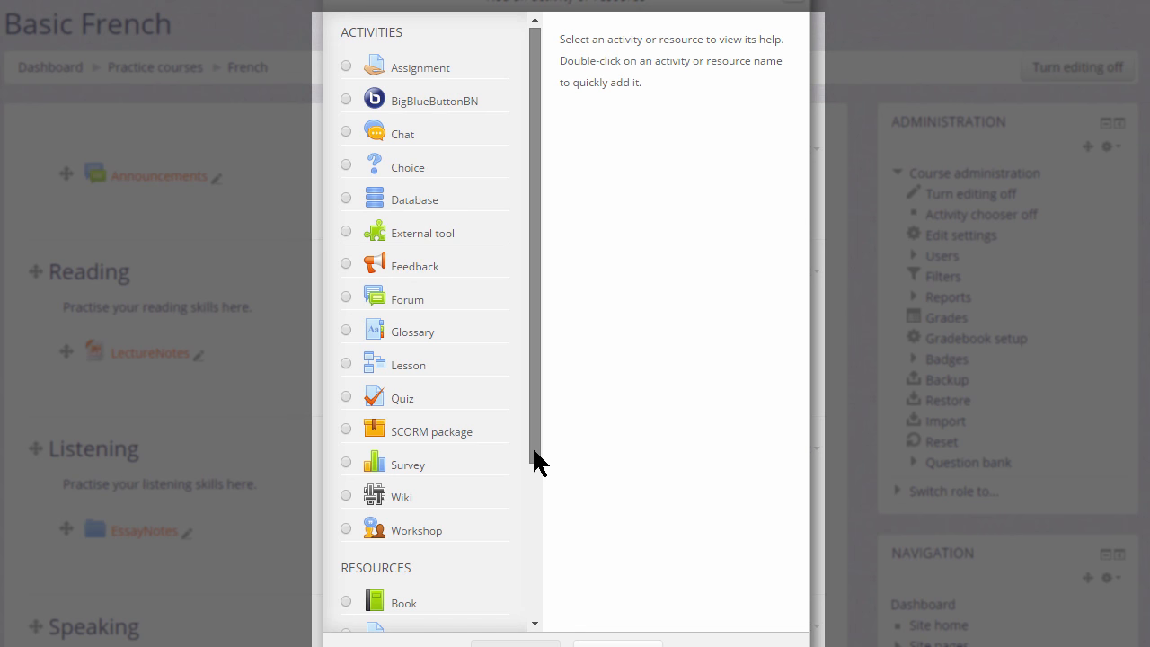
{"action": "scroll", "scroll_direction": "down", "scroll_amount": 3}
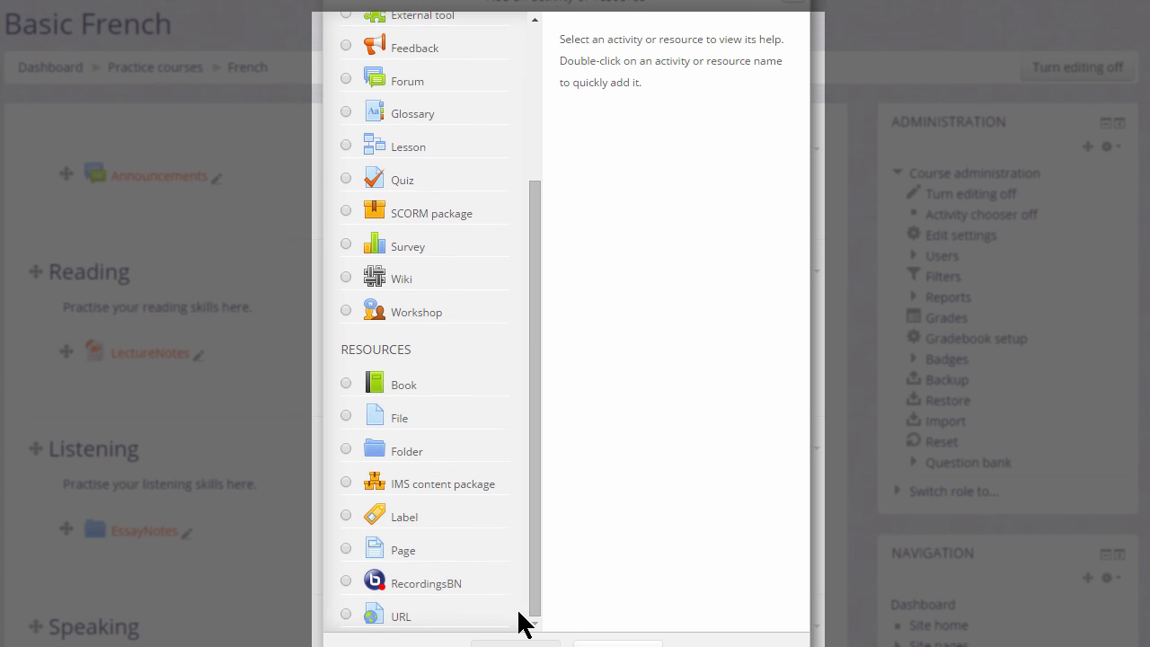
{"action": "mouse_move", "coordinate": [352, 417]}
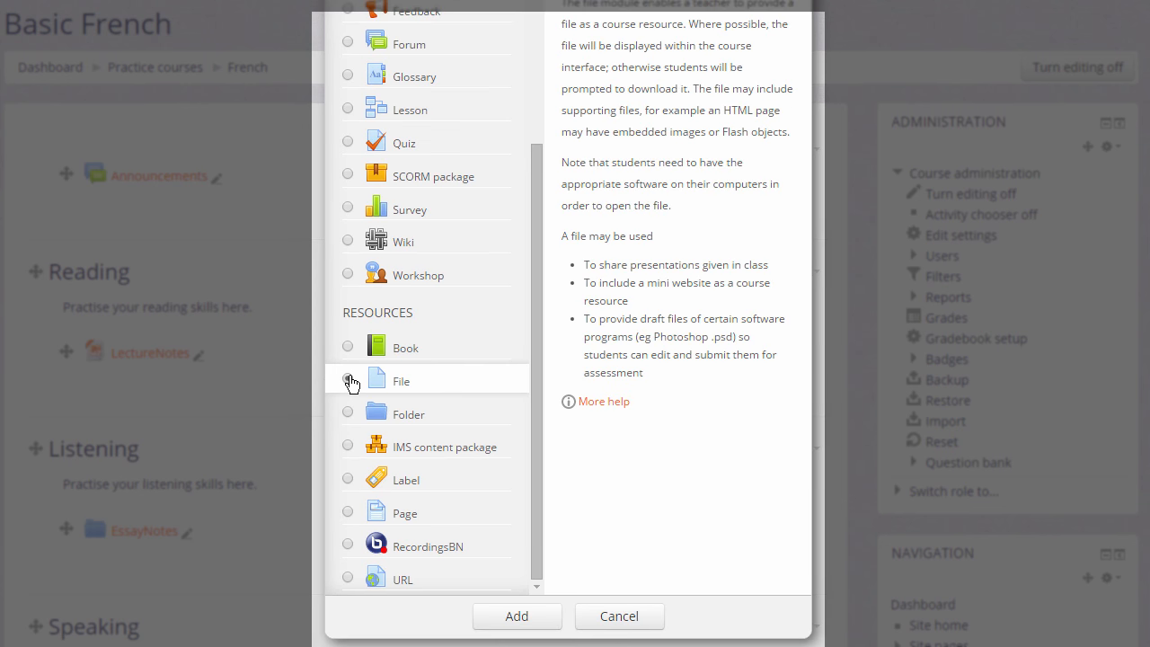
{"action": "left_click", "coordinate": [348, 378]}
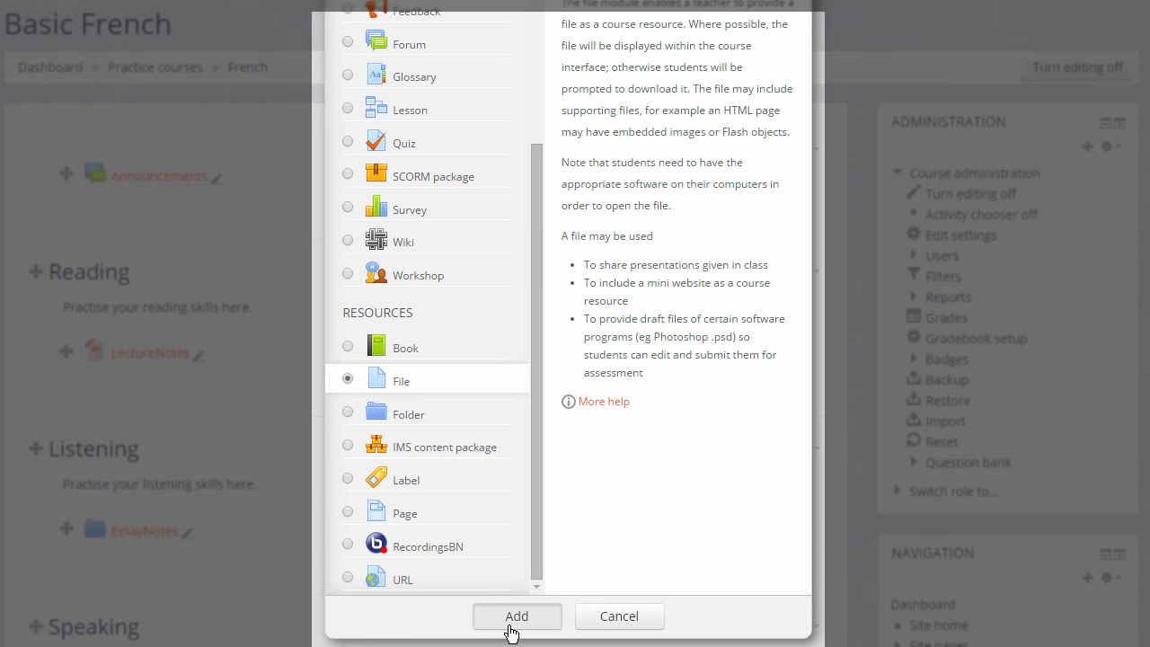
Name the file 'Revision Notes', add a PDF revision-notes description, and display it on the course page.
{"action": "left_click", "coordinate": [515, 616]}
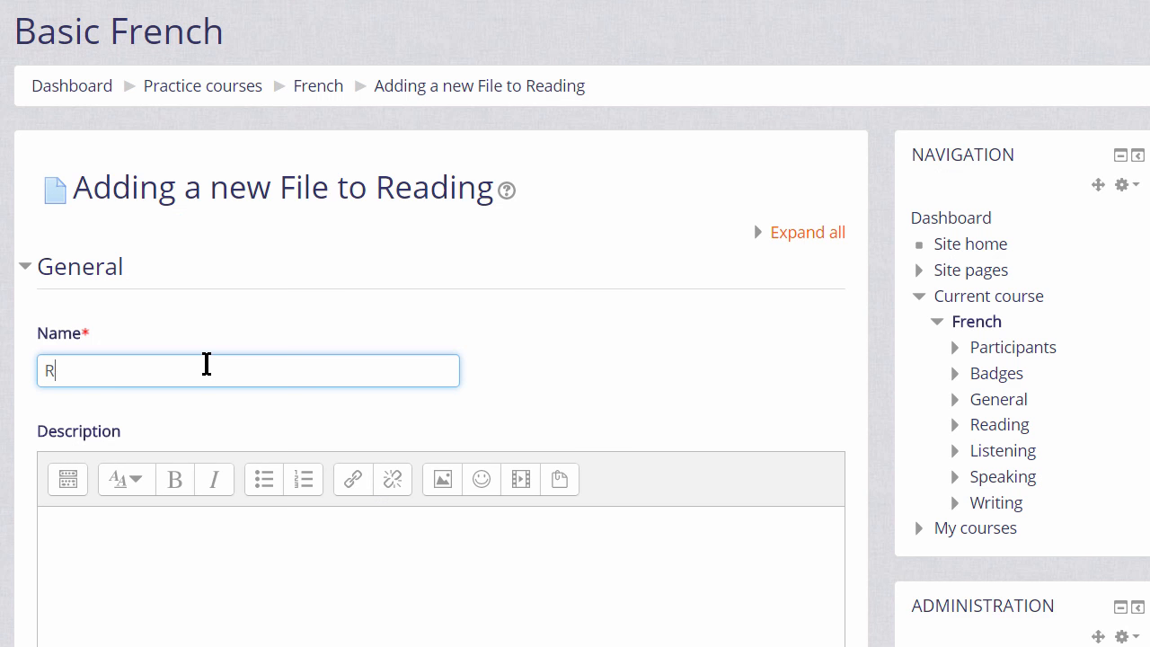
{"action": "type", "text": "e"}
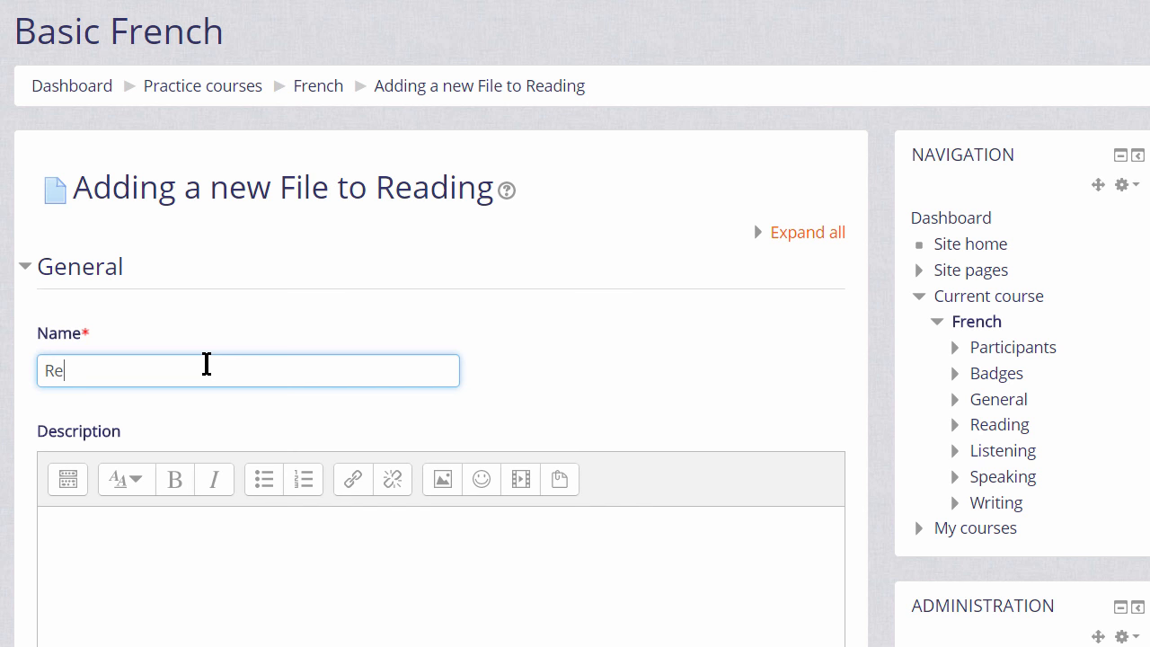
{"action": "type", "text": "vist"}
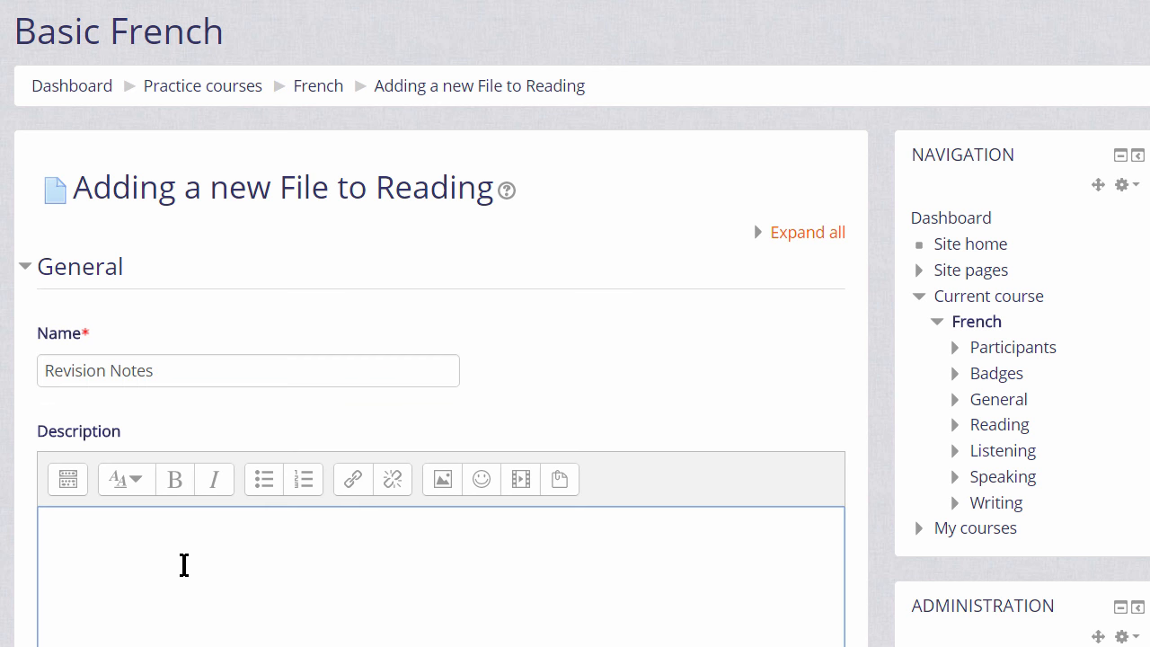
{"action": "type", "text": "A PDF"}
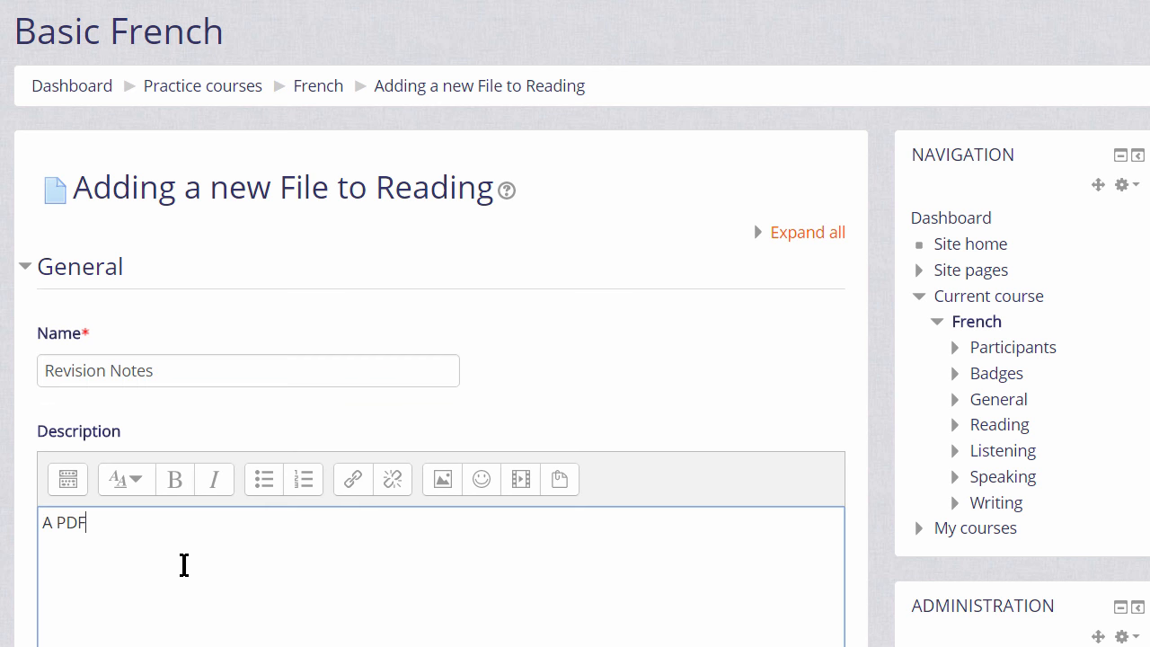
{"action": "type", "text": "file of revision notes to hel"}
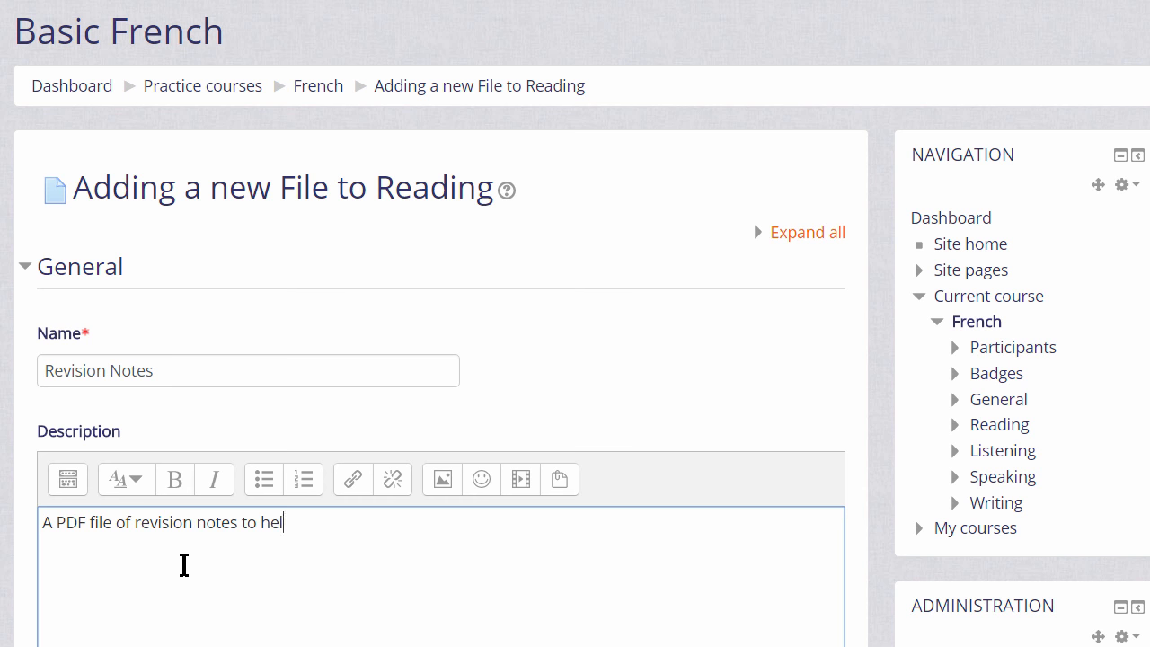
{"action": "type", "text": "p you"}
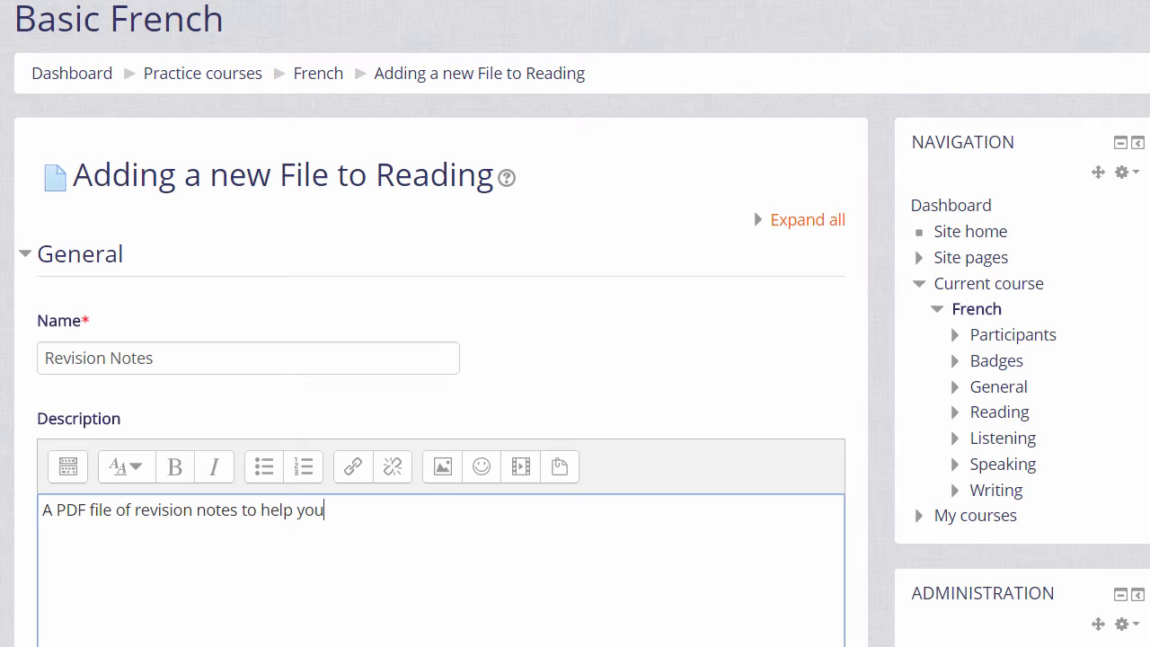
{"action": "scroll", "scroll_direction": "down", "scroll_amount": 3}
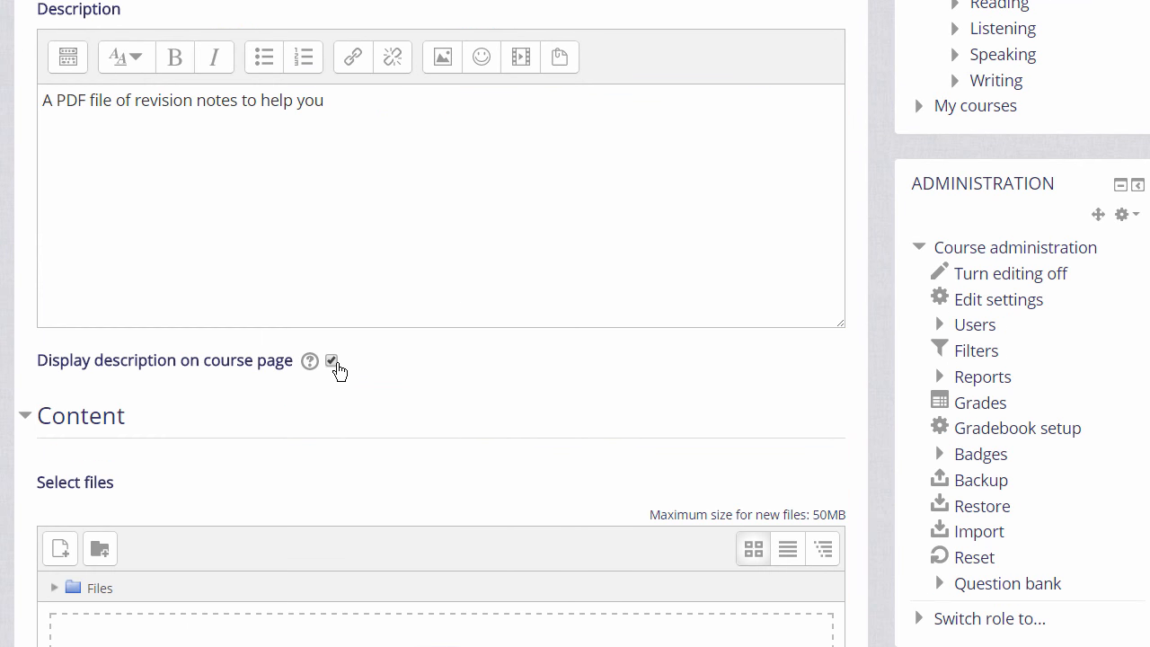
{"action": "left_click", "coordinate": [331, 361]}
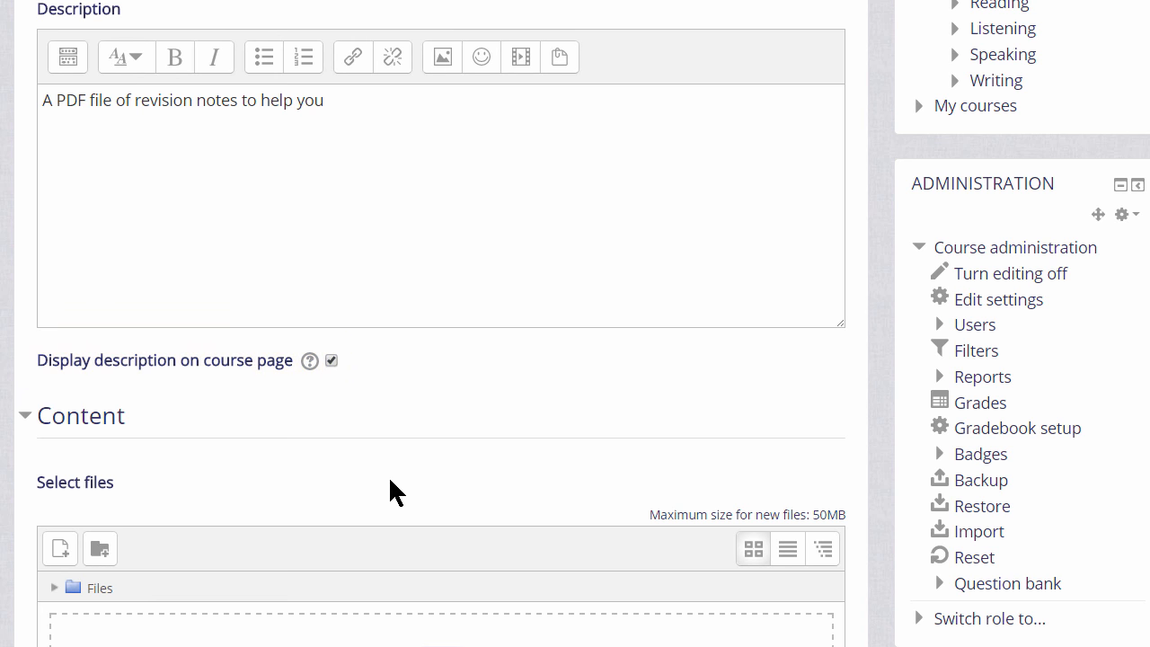
Scroll down the form to the empty Content file upload area.
{"action": "scroll", "scroll_direction": "down", "scroll_amount": 3}
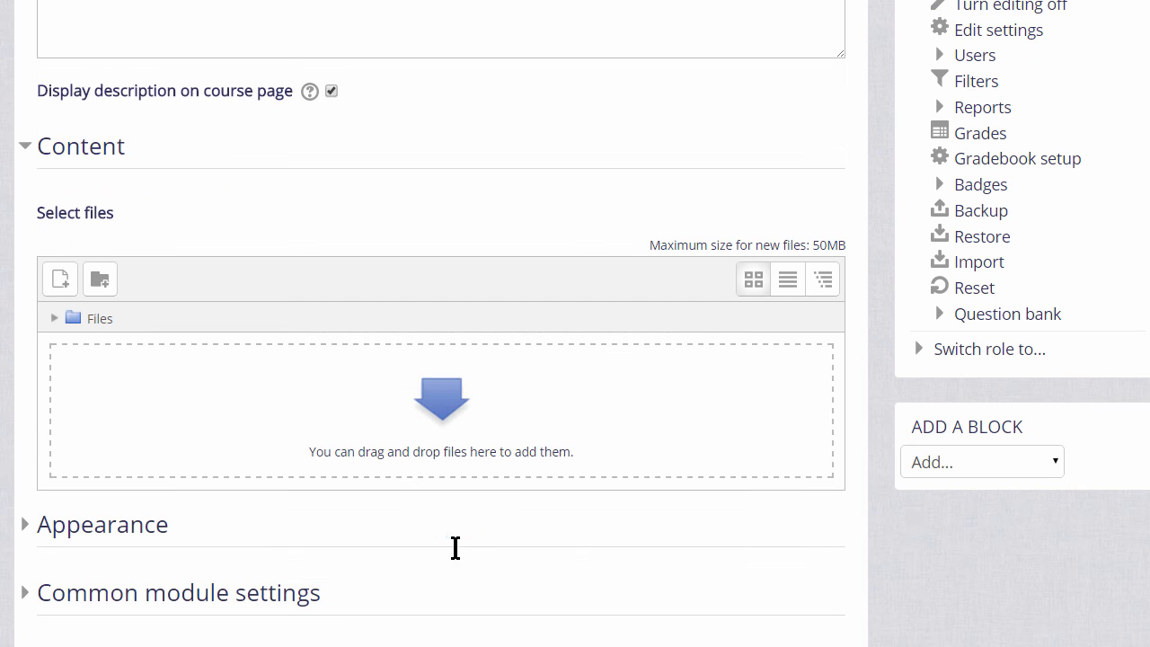
{"action": "scroll", "scroll_direction": "down", "scroll_amount": 3}
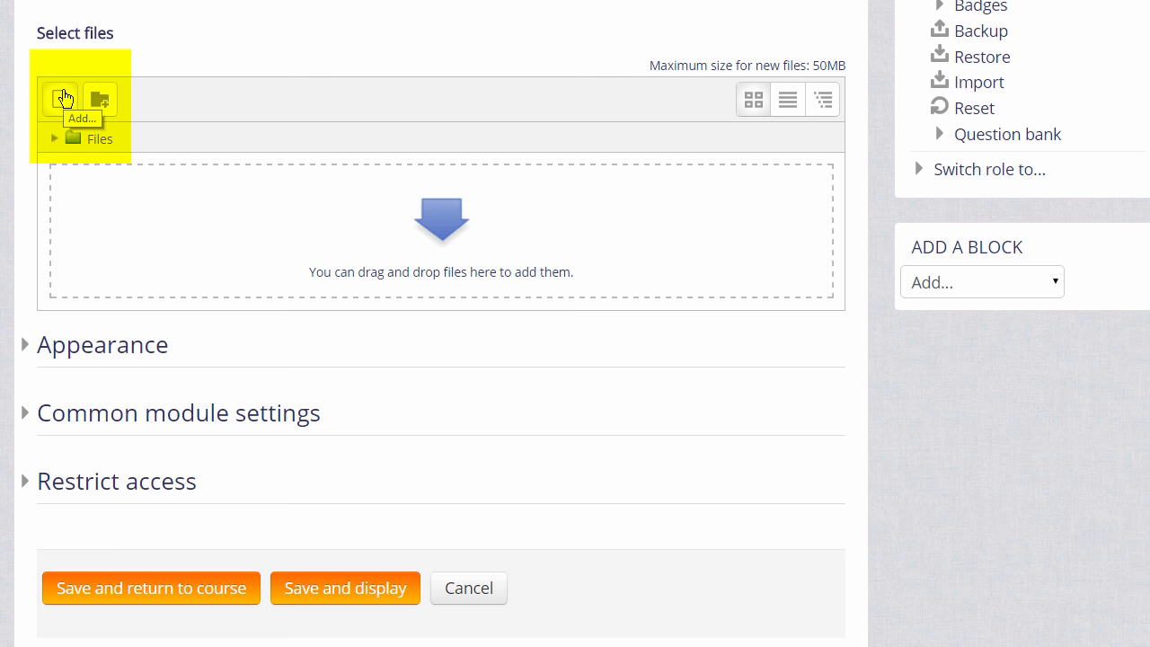
Attach RevisionNotes.pdf from the computer in the file picker's upload form.
{"action": "left_click", "coordinate": [60, 99]}
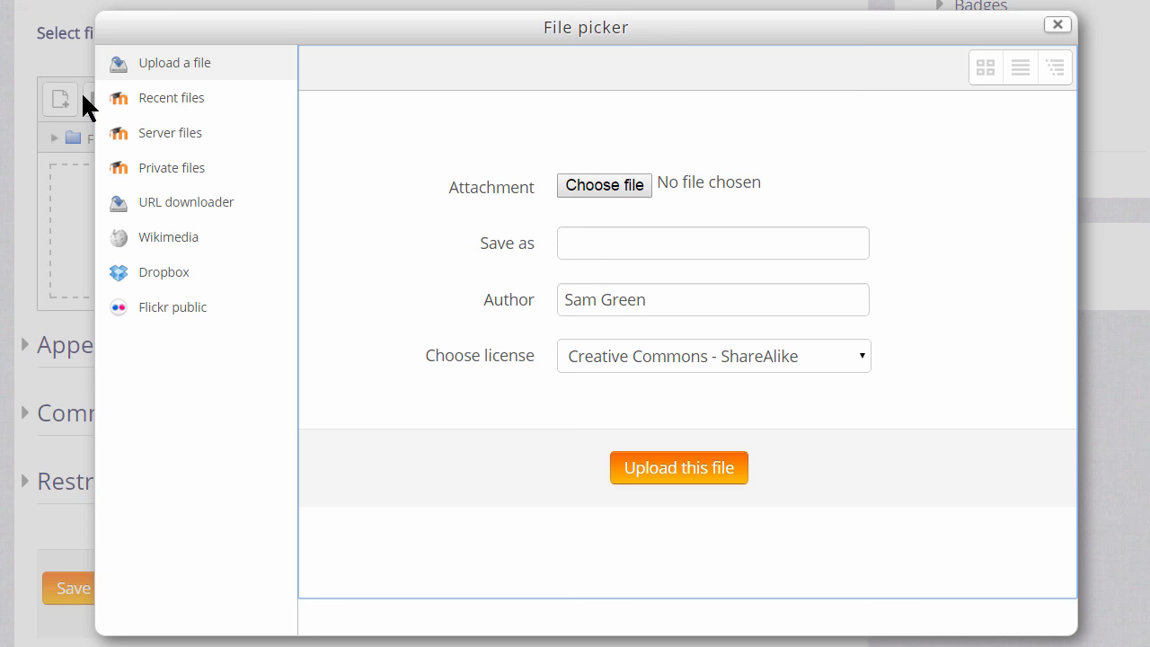
{"action": "left_click", "coordinate": [174, 63]}
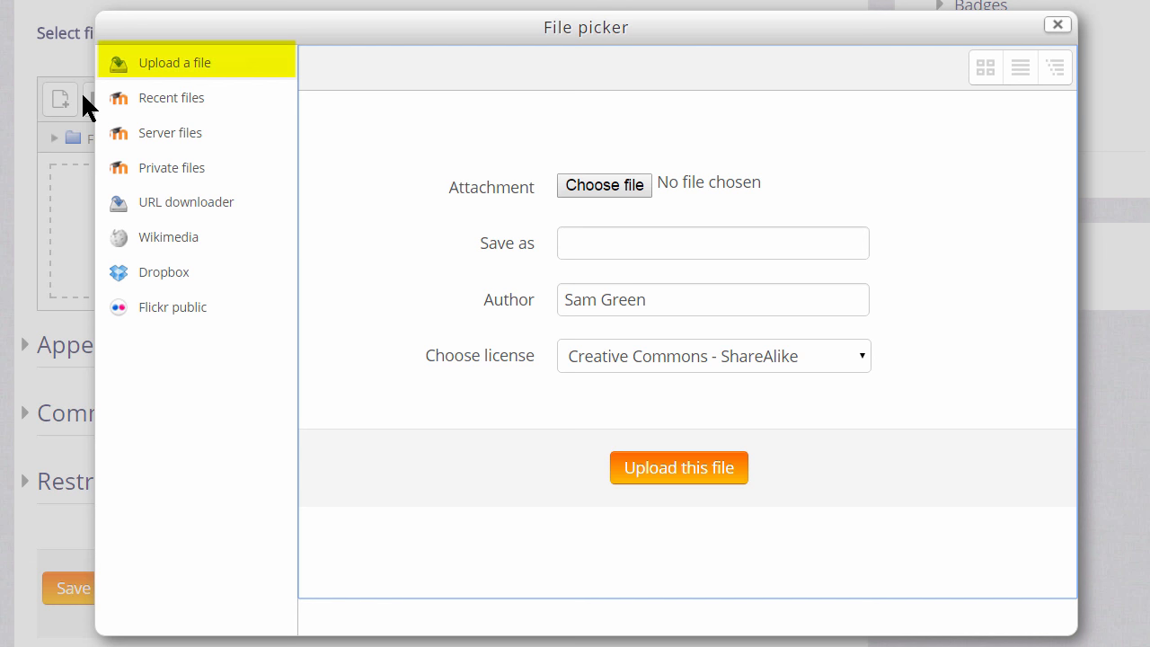
{"action": "mouse_move", "coordinate": [603, 185]}
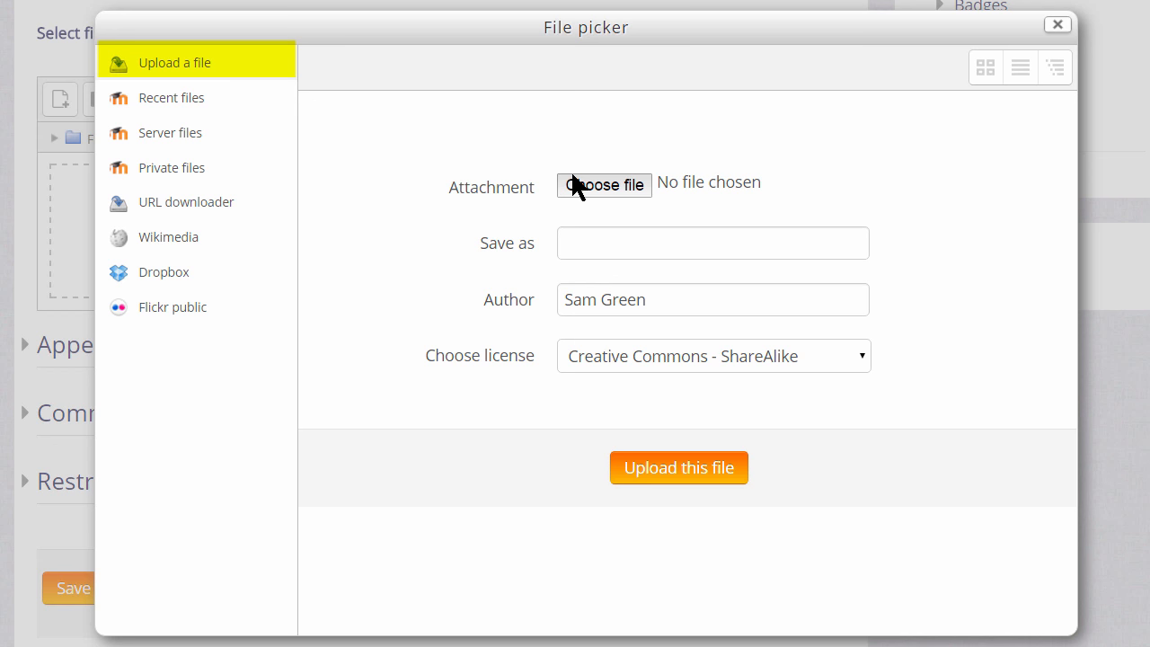
{"action": "left_click", "coordinate": [603, 185]}
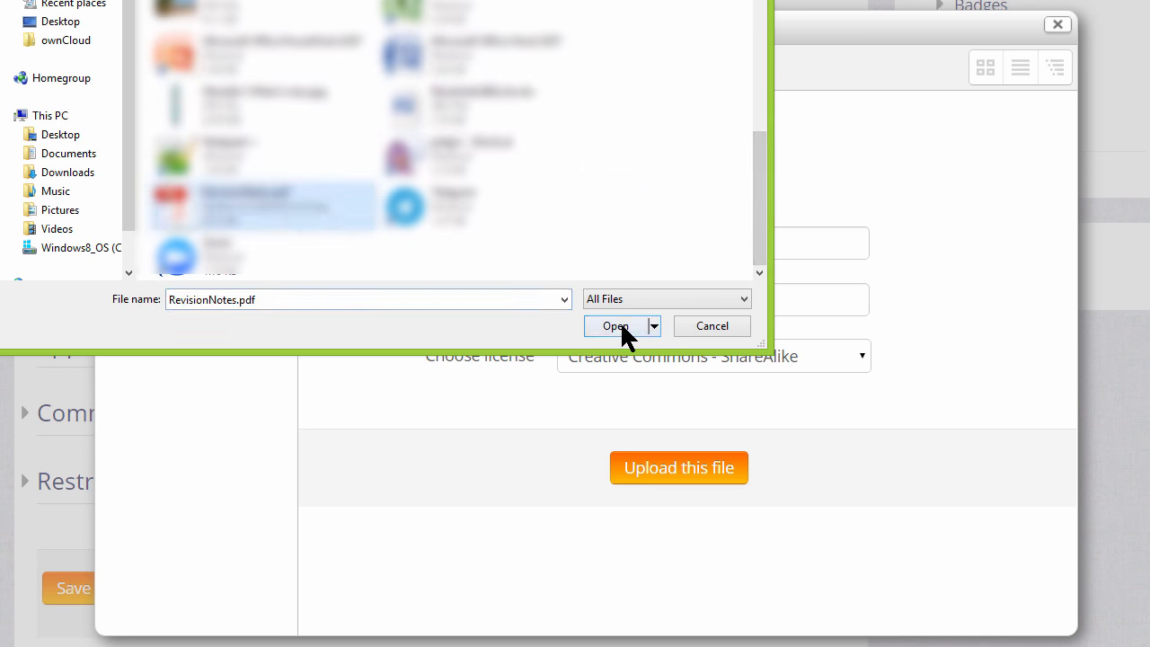
{"action": "left_click", "coordinate": [615, 325]}
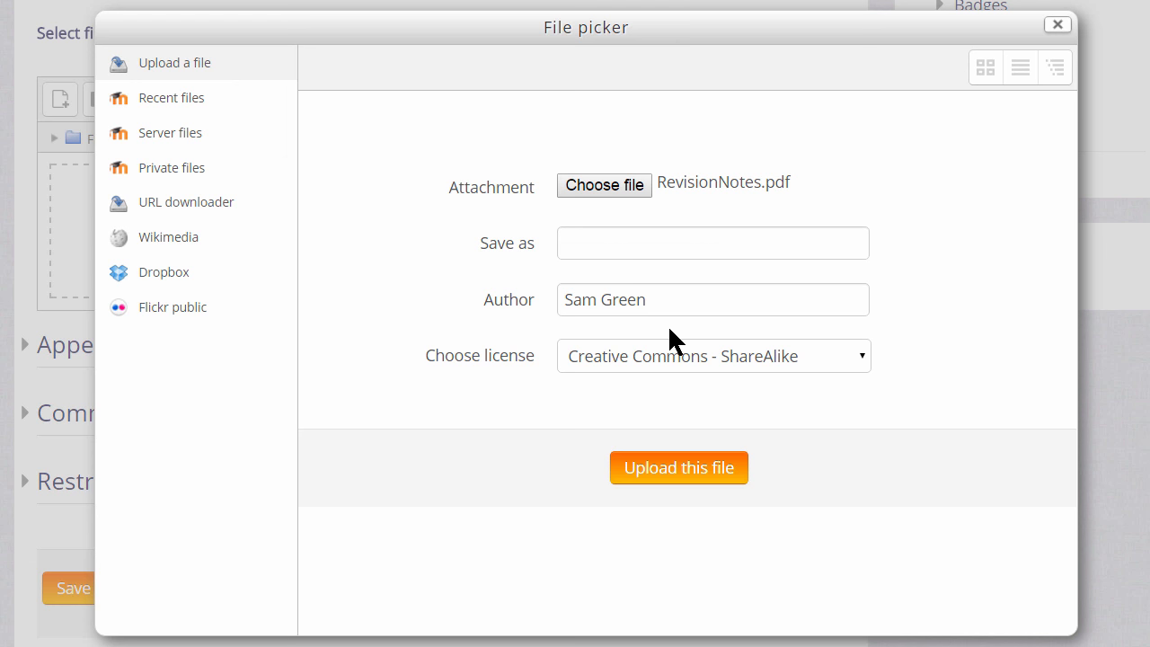
{"action": "left_click", "coordinate": [712, 242]}
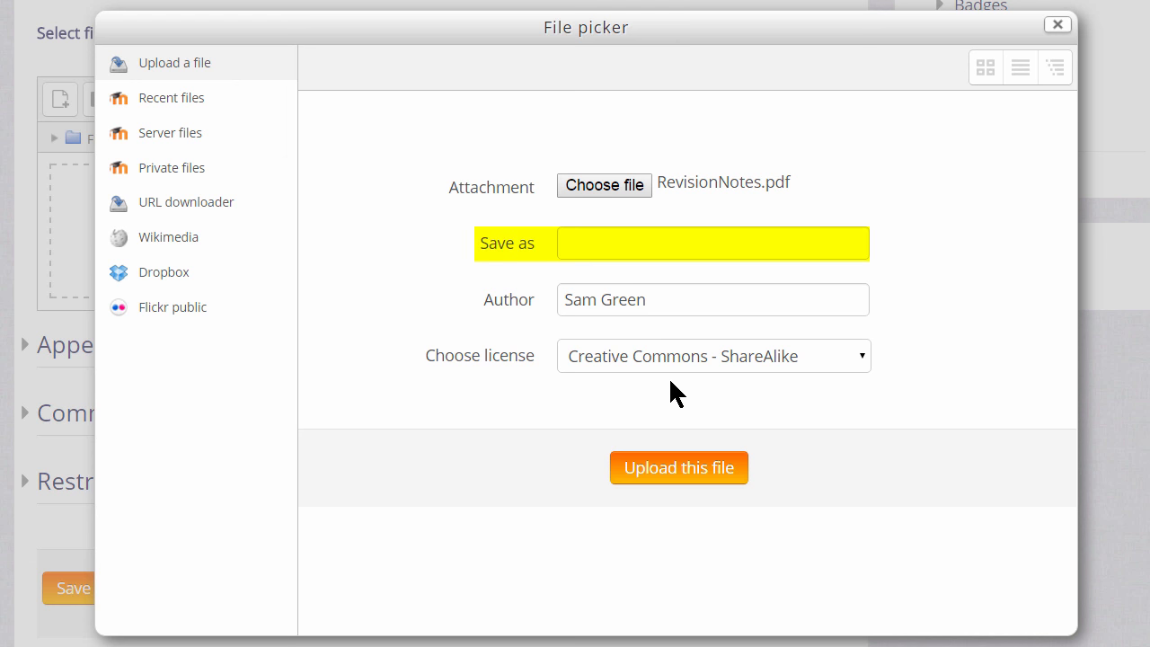
{"action": "left_click", "coordinate": [711, 299]}
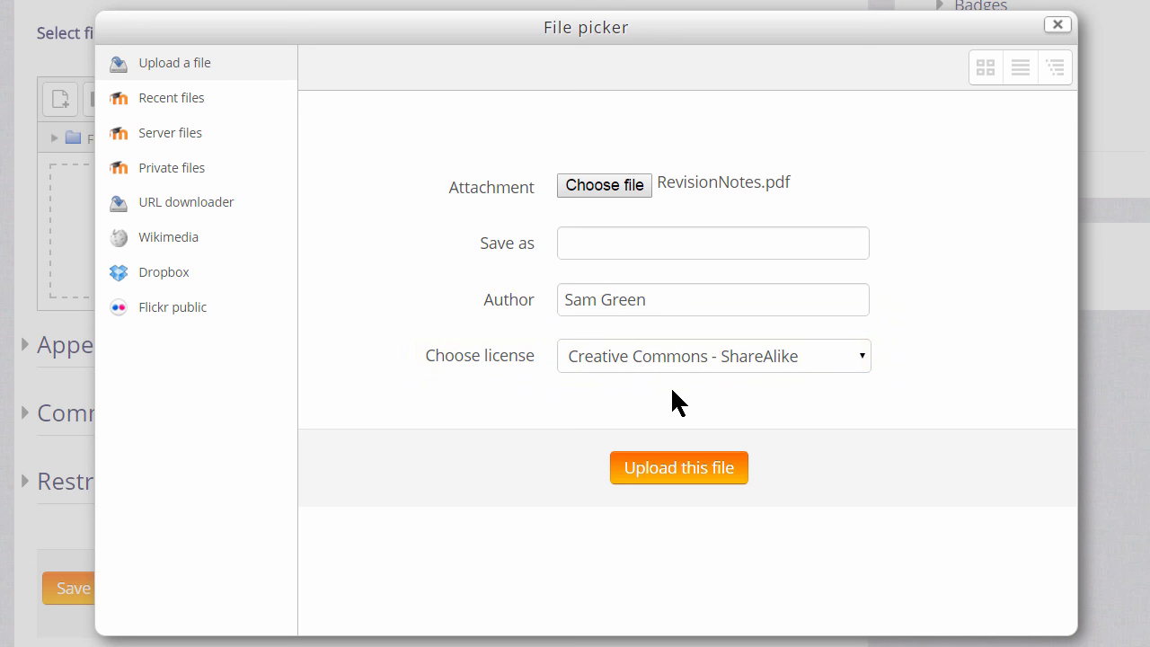
{"action": "mouse_move", "coordinate": [678, 467]}
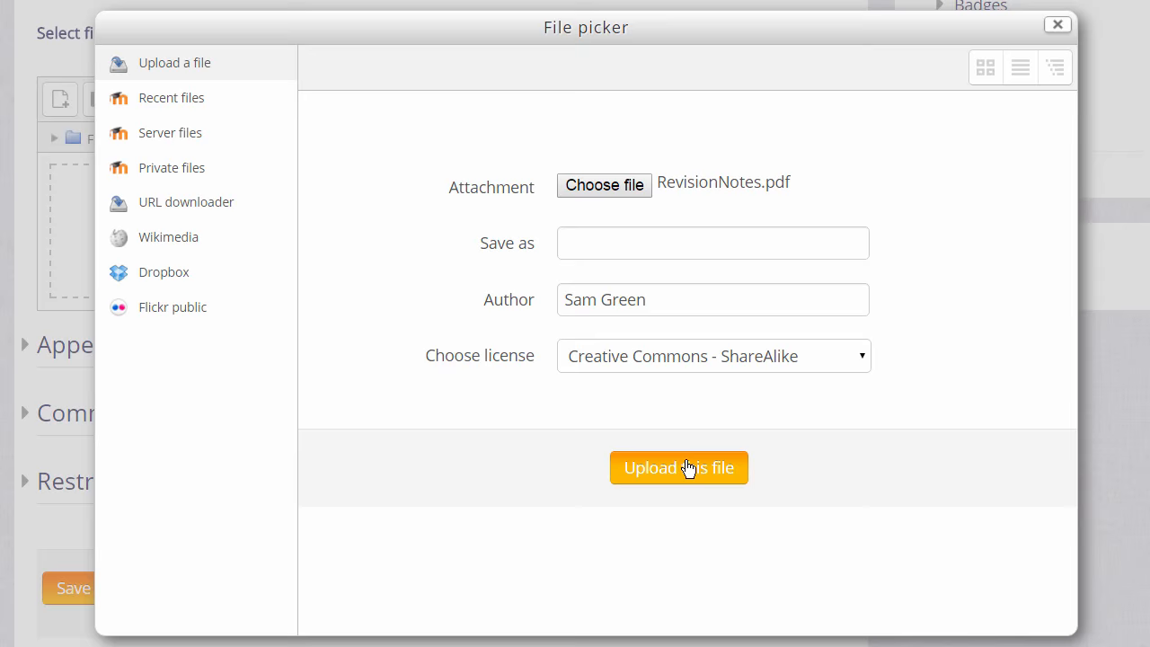
Upload RevisionNotes.pdf, enable Show upload/modified date, and save back to the course.
{"action": "left_click", "coordinate": [679, 467]}
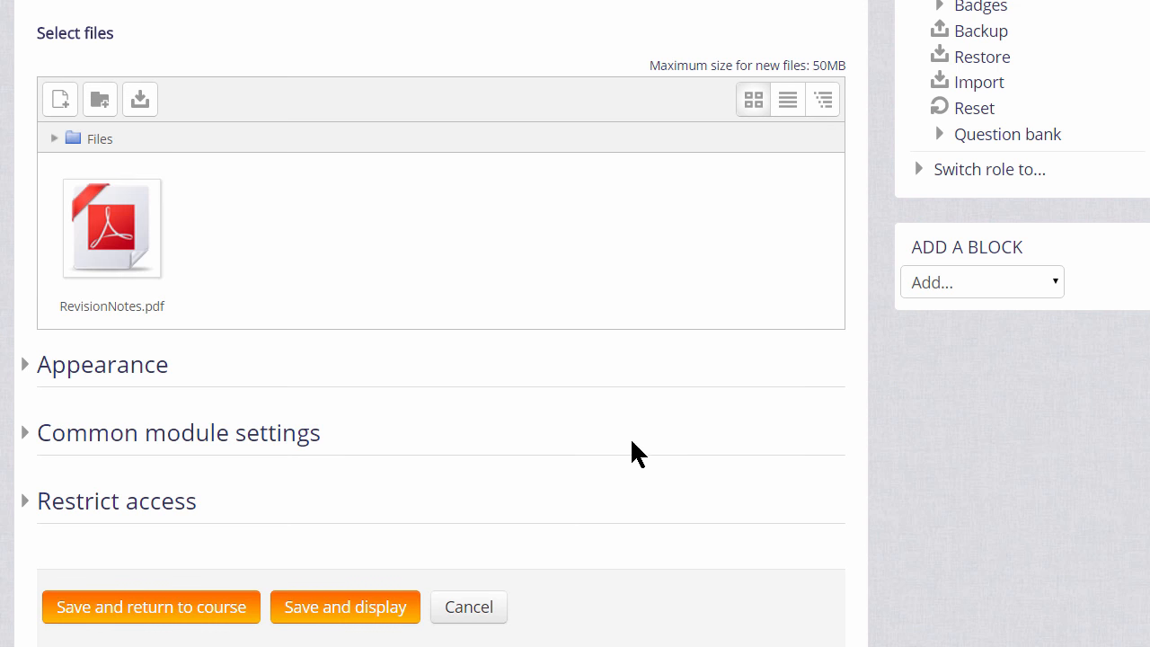
{"action": "mouse_move", "coordinate": [128, 381]}
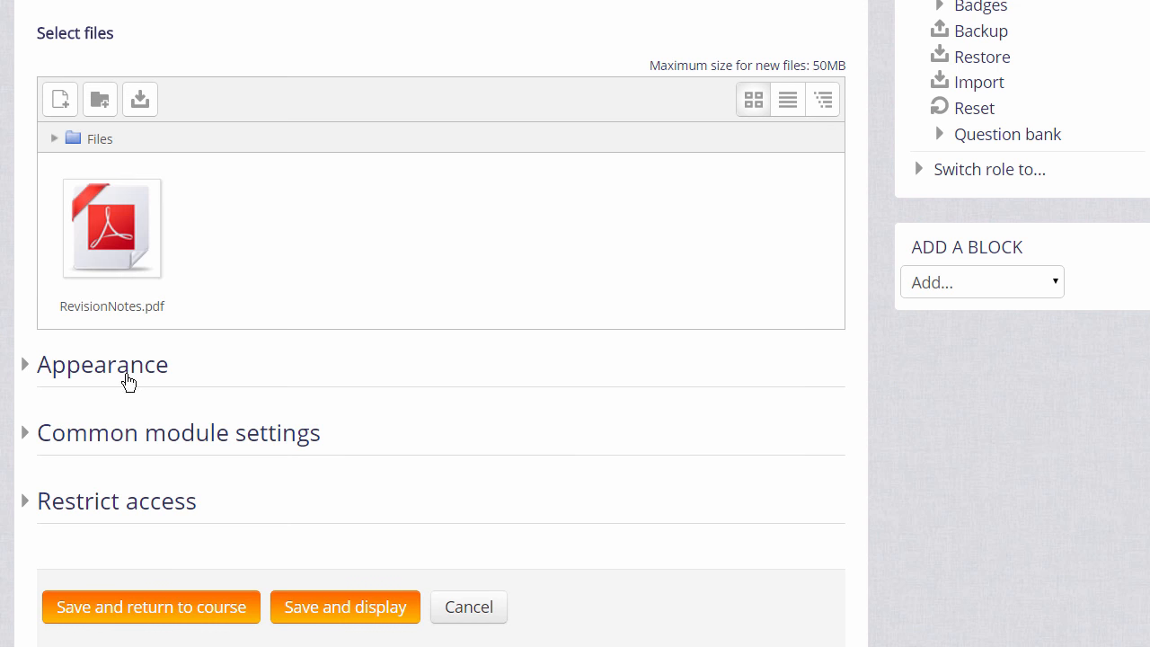
{"action": "left_click", "coordinate": [102, 364]}
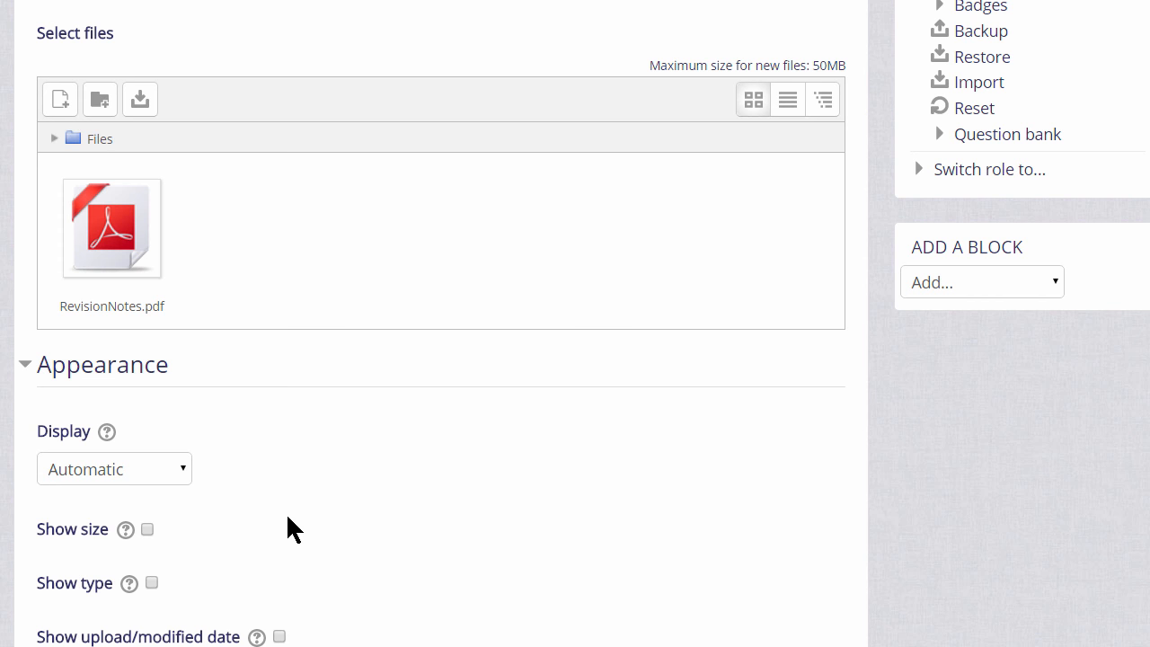
{"action": "scroll", "scroll_direction": "down", "scroll_amount": 3}
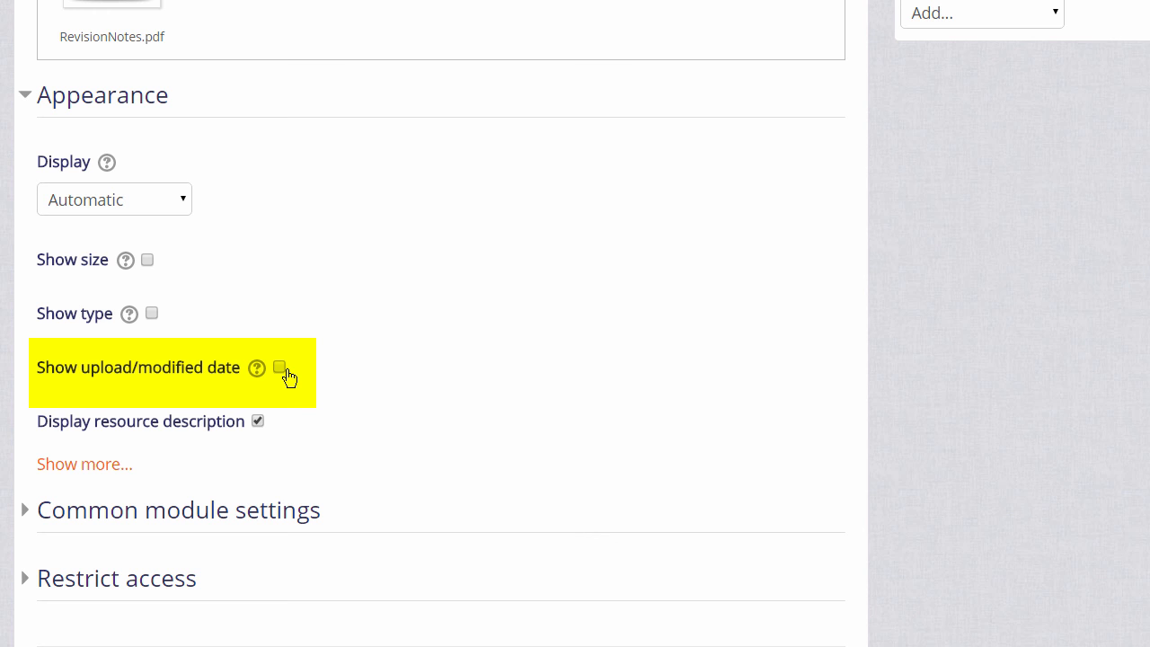
{"action": "left_click", "coordinate": [279, 367]}
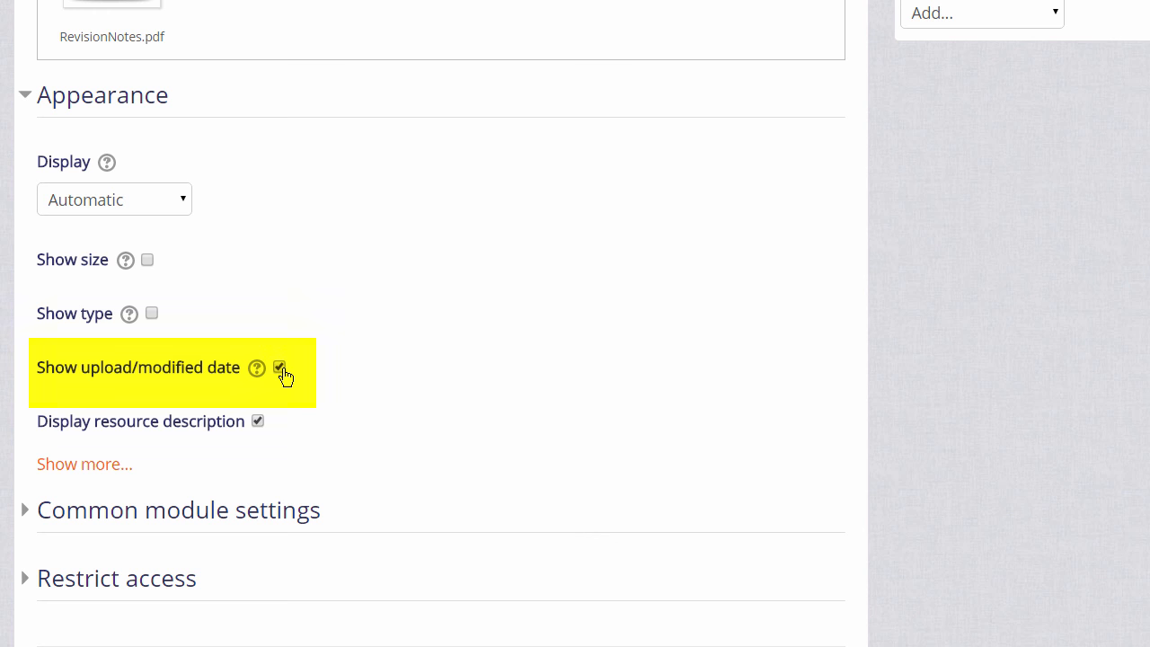
{"action": "scroll", "scroll_direction": "down", "scroll_amount": 3}
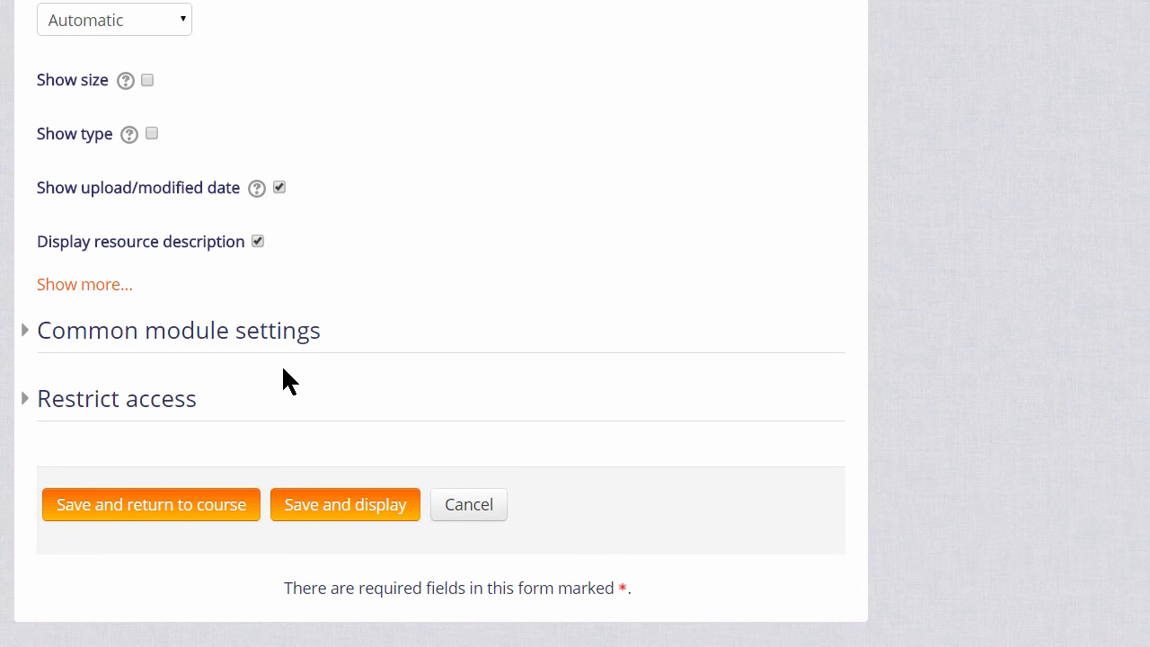
{"action": "scroll", "scroll_direction": "down", "scroll_amount": 3}
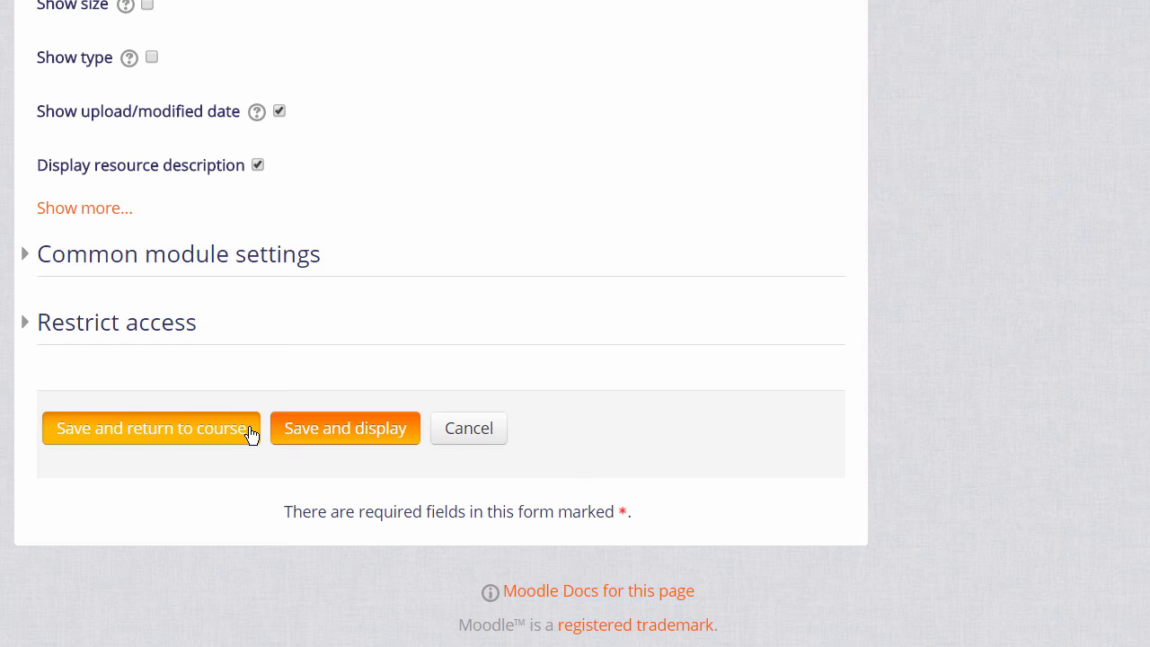
{"action": "left_click", "coordinate": [152, 427]}
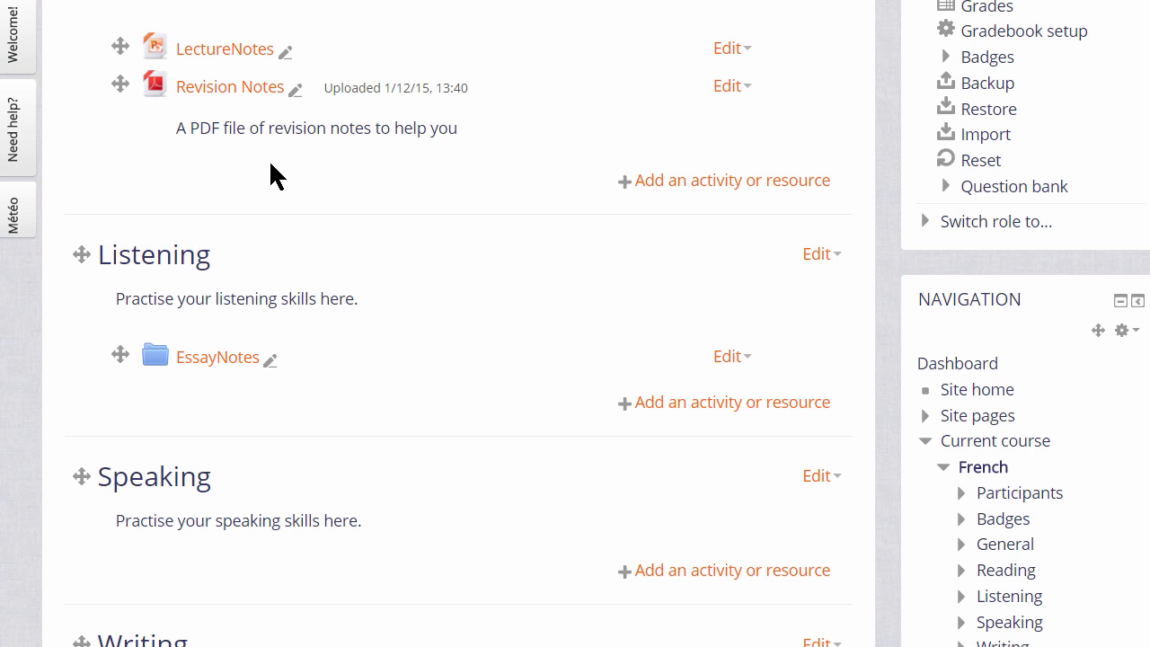